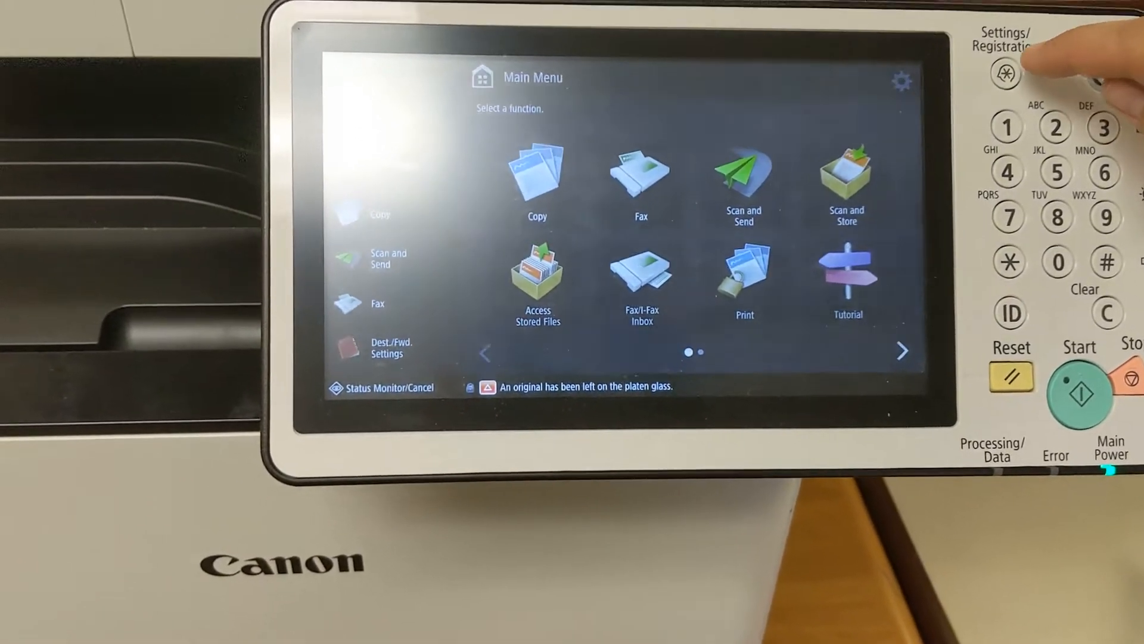
- Enter service mode with the Settings/Registration, 2+8, Settings/Registration sequence
{"action": "left_click", "coordinate": [1005, 73]}
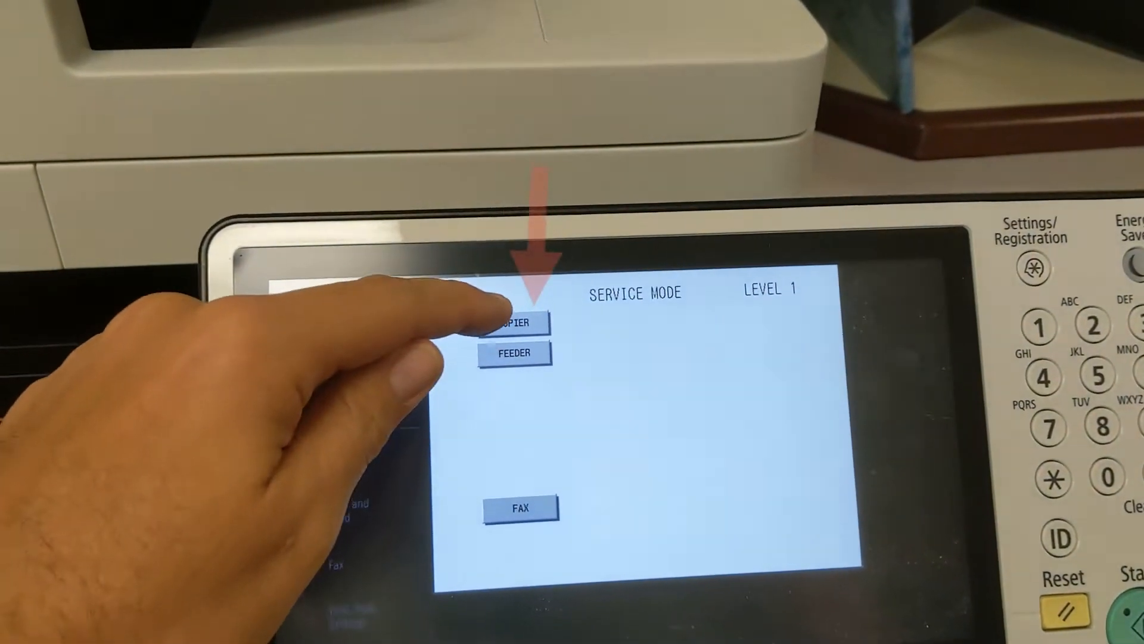
- Browse COPIER > Function settings, then return to the Level 1 service screen
{"action": "left_click", "coordinate": [514, 323]}
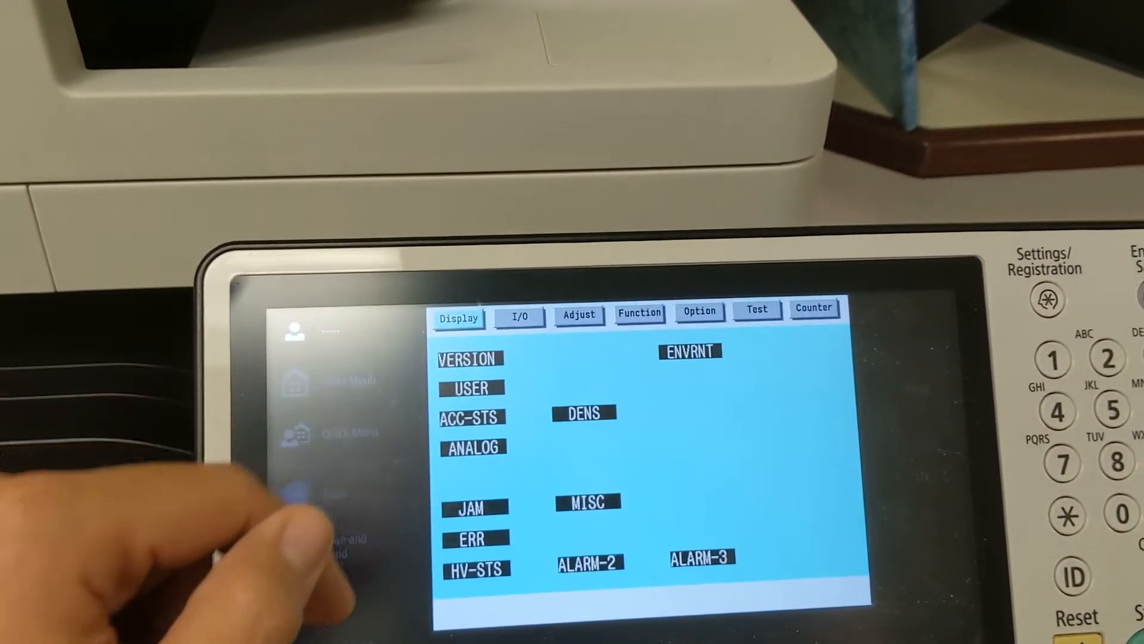
{"action": "left_click", "coordinate": [637, 312]}
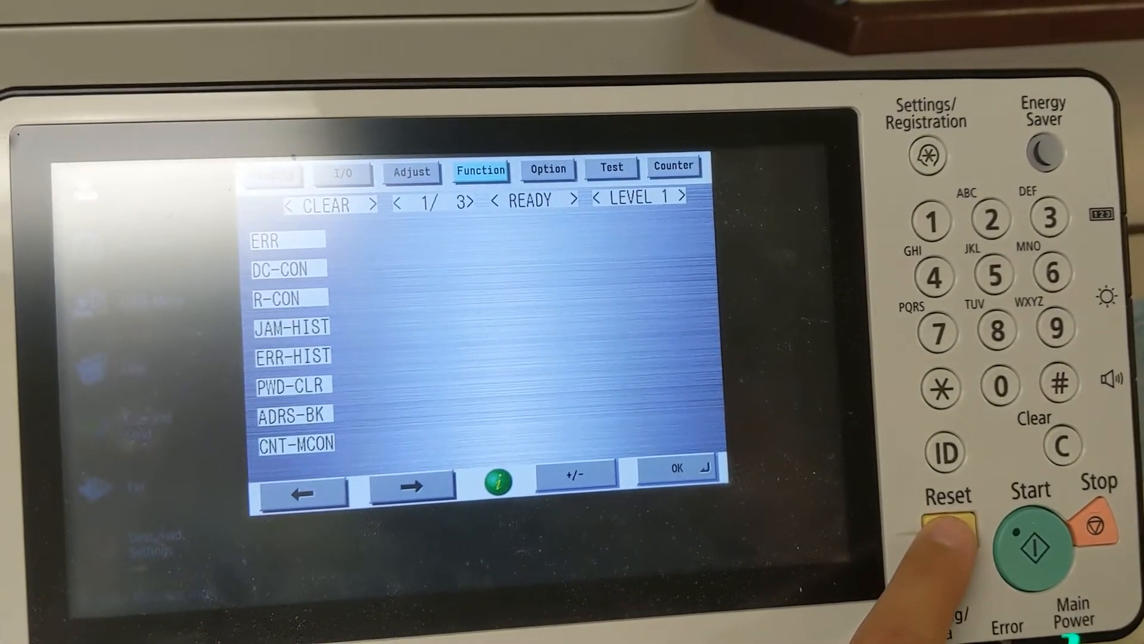
{"action": "left_click", "coordinate": [948, 522]}
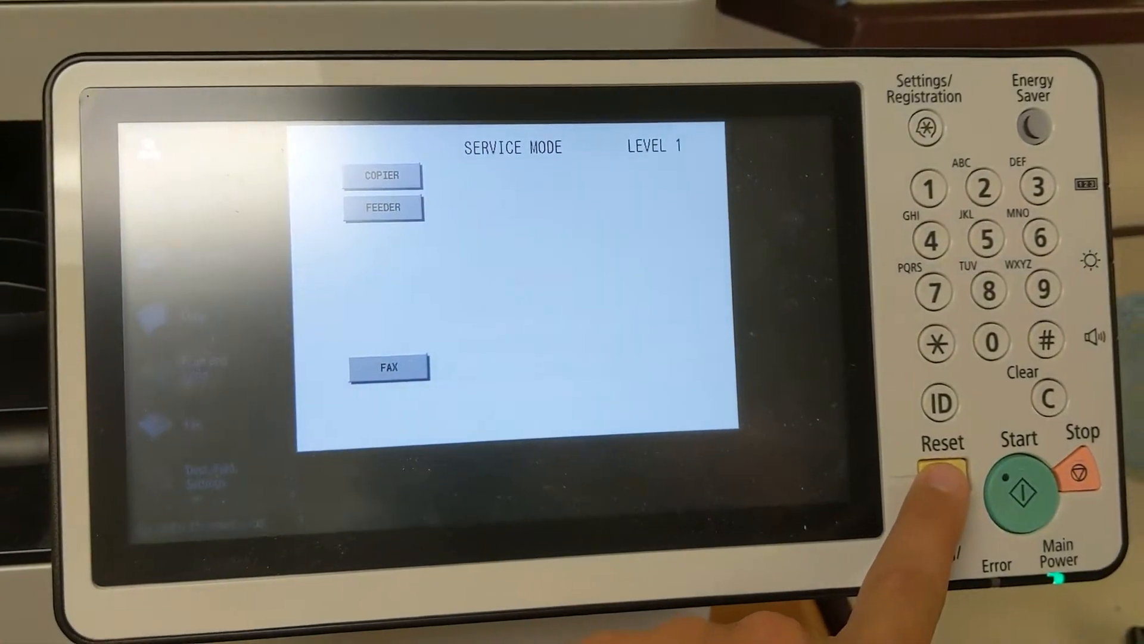
- Exit service mode with Reset
{"action": "left_click", "coordinate": [942, 467]}
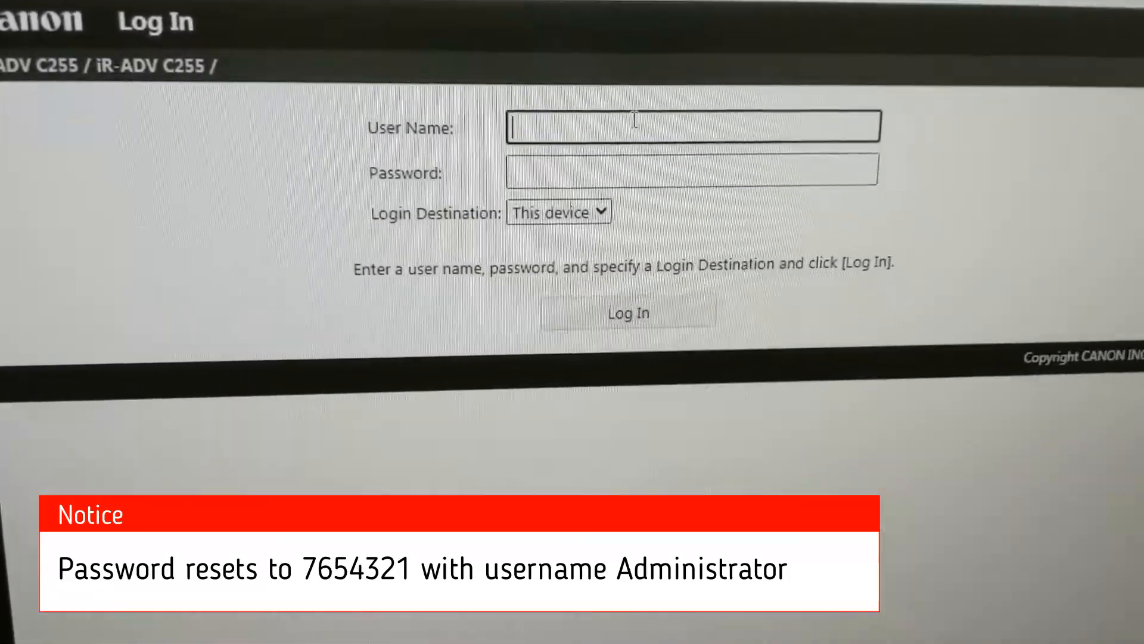
{"action": "type", "text": "Administrator"}
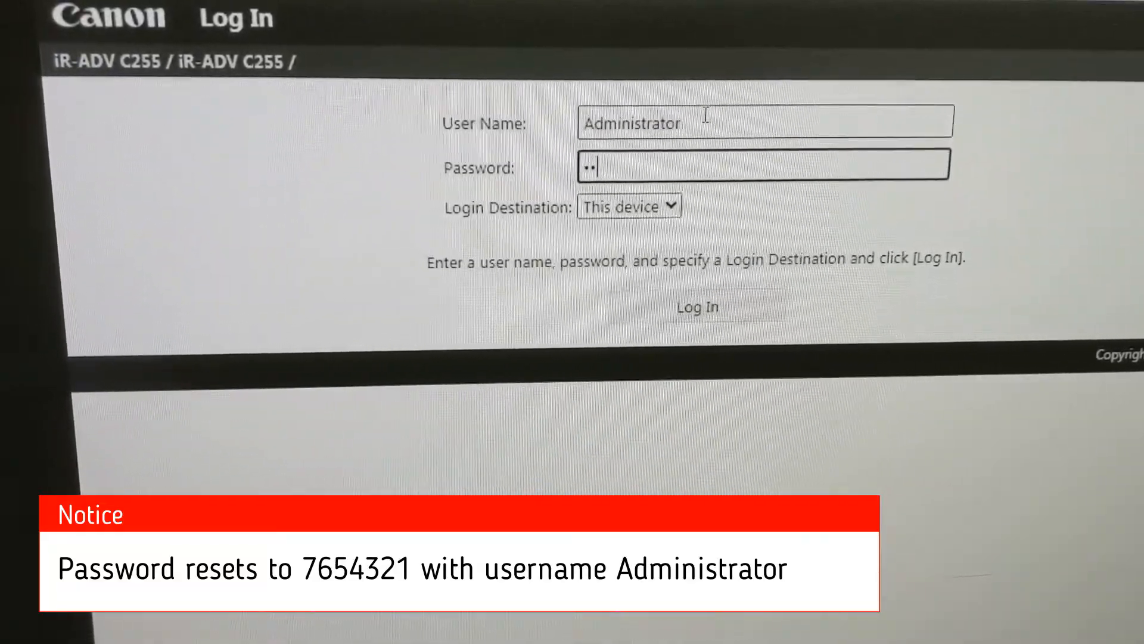
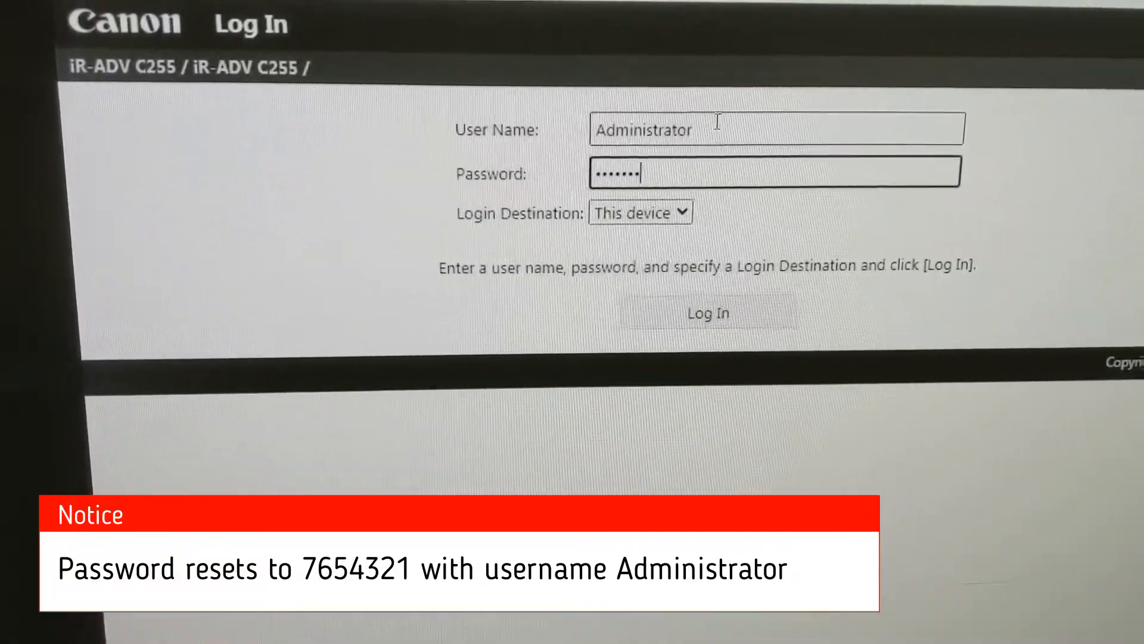
{"action": "left_click", "coordinate": [706, 312]}
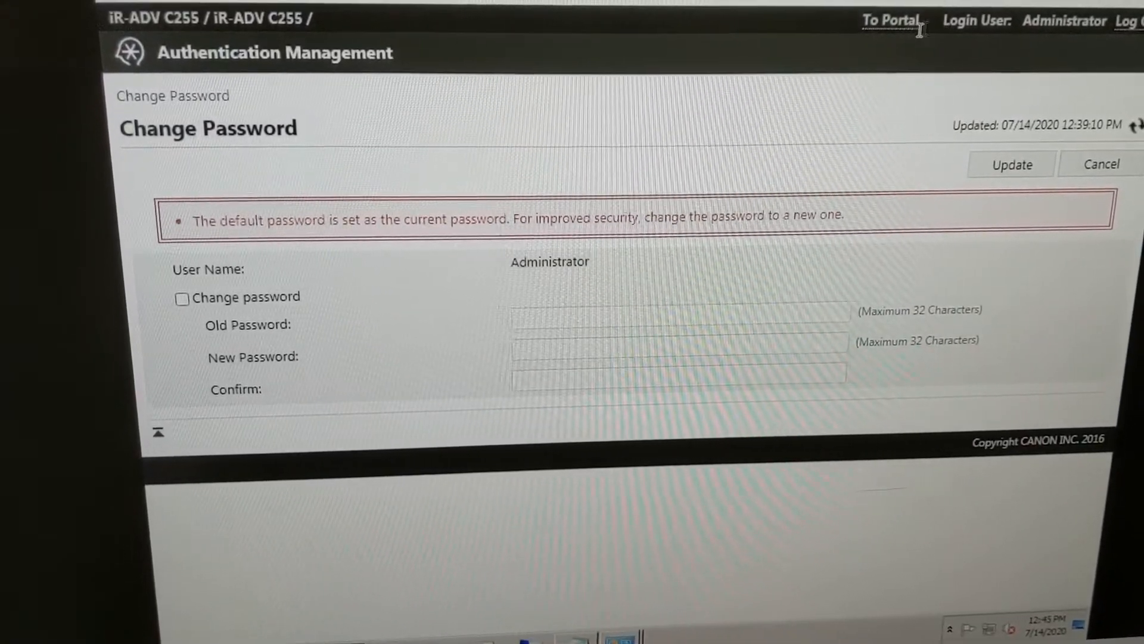
- Skip the Change Password page and go to the Remote UI Portal
{"action": "left_click", "coordinate": [890, 20]}
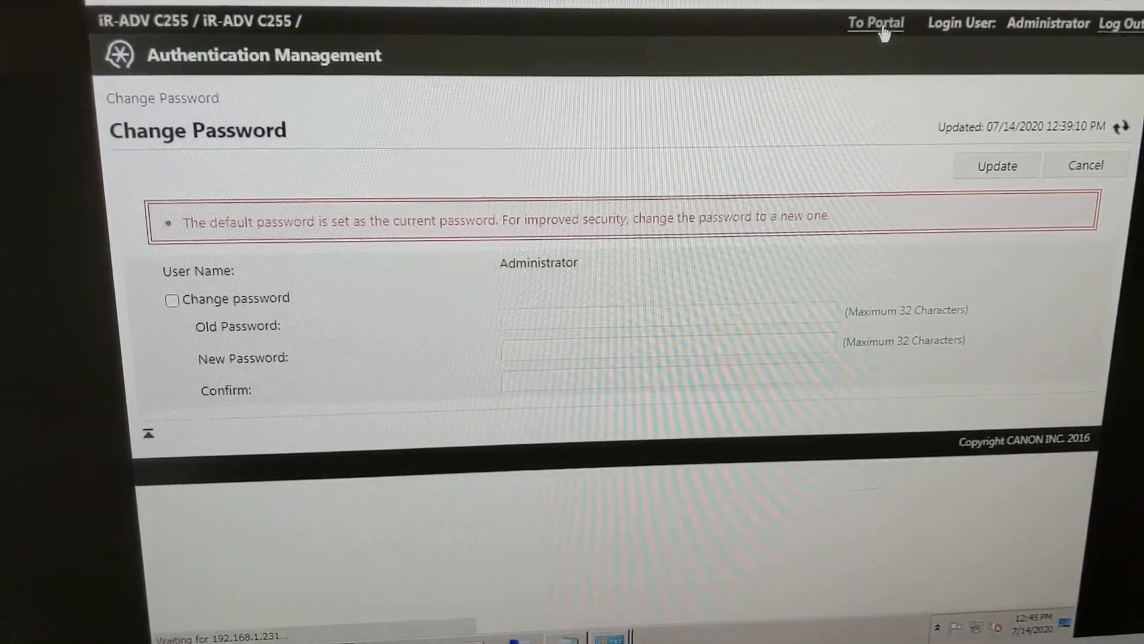
{"action": "left_click", "coordinate": [875, 23]}
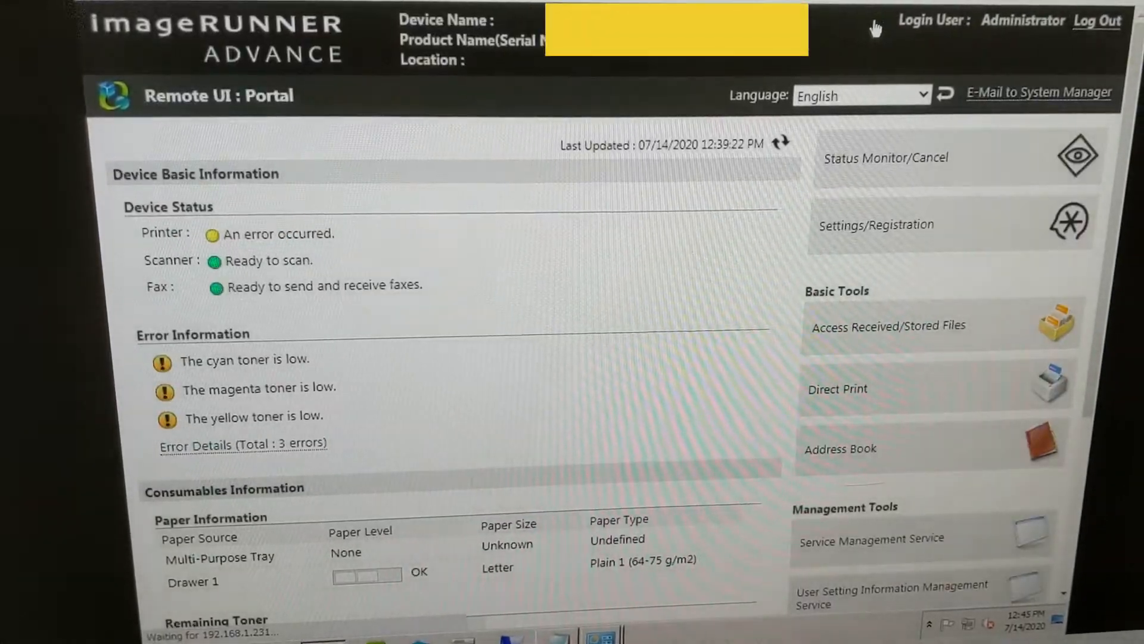